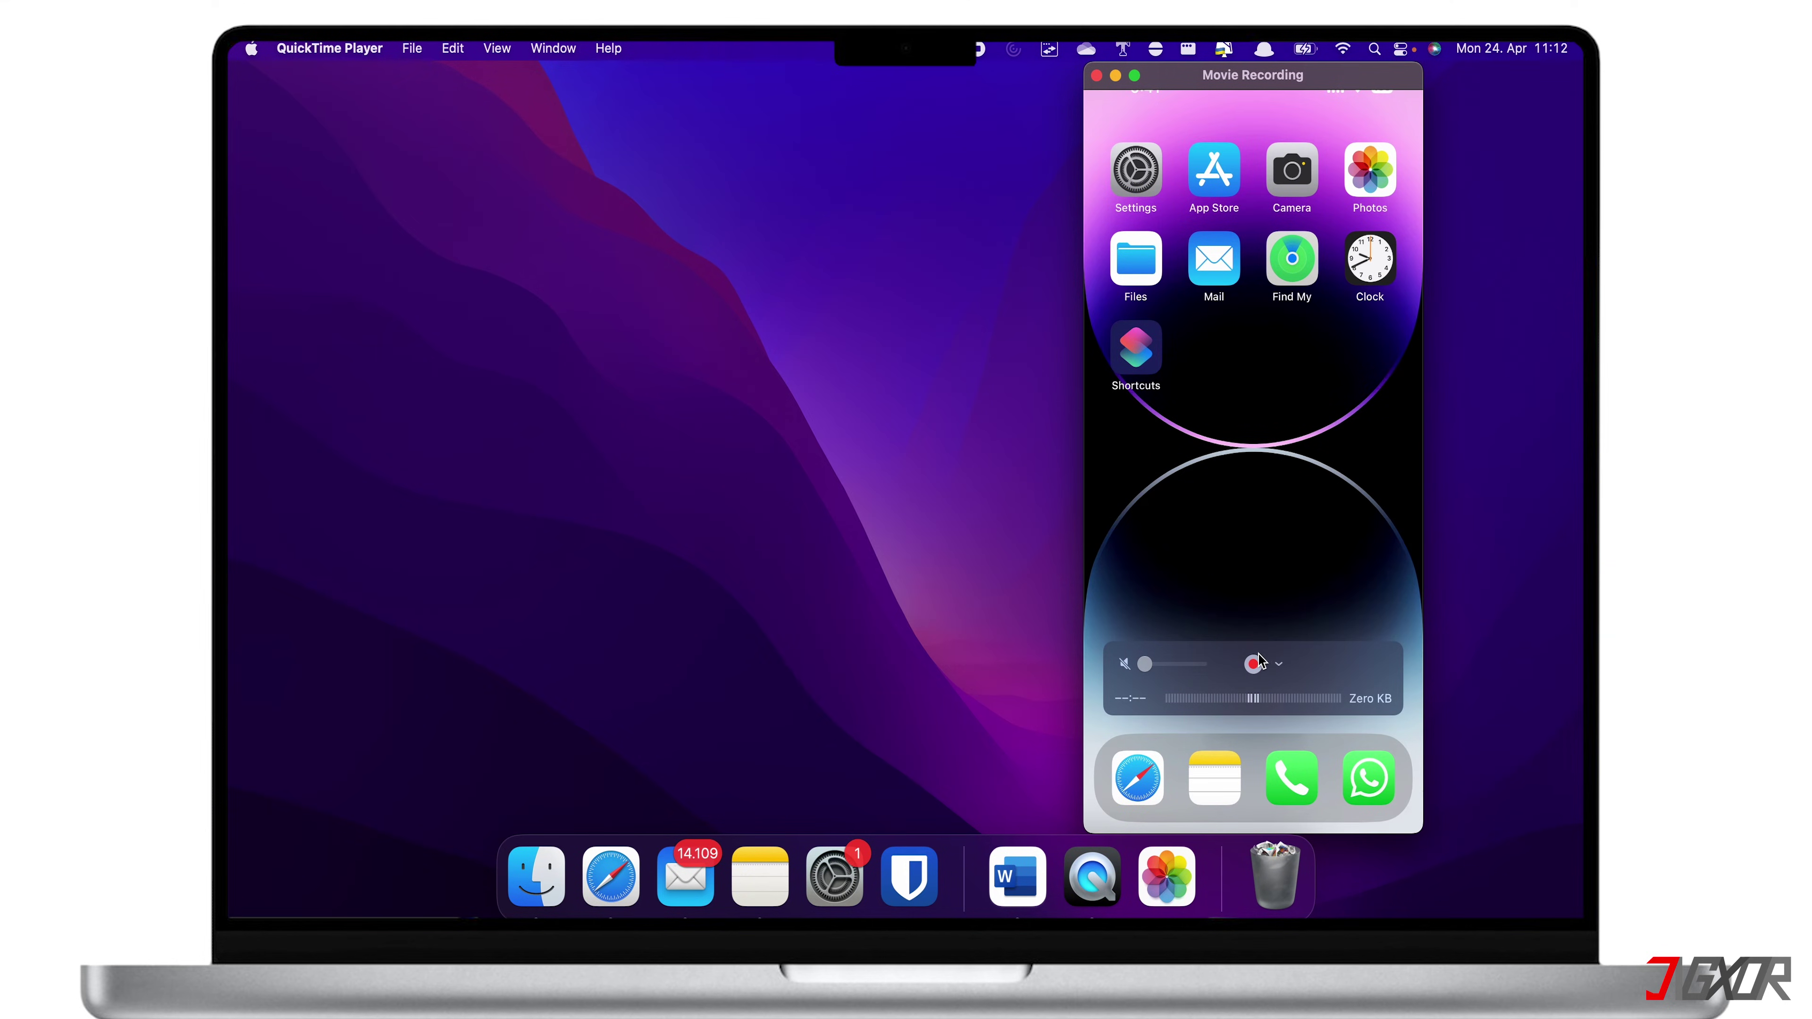
Stop the iPhone screen recording, leaving a 16-second untitled movie awaiting a keep-or-discard decision
left_click(1253, 663)
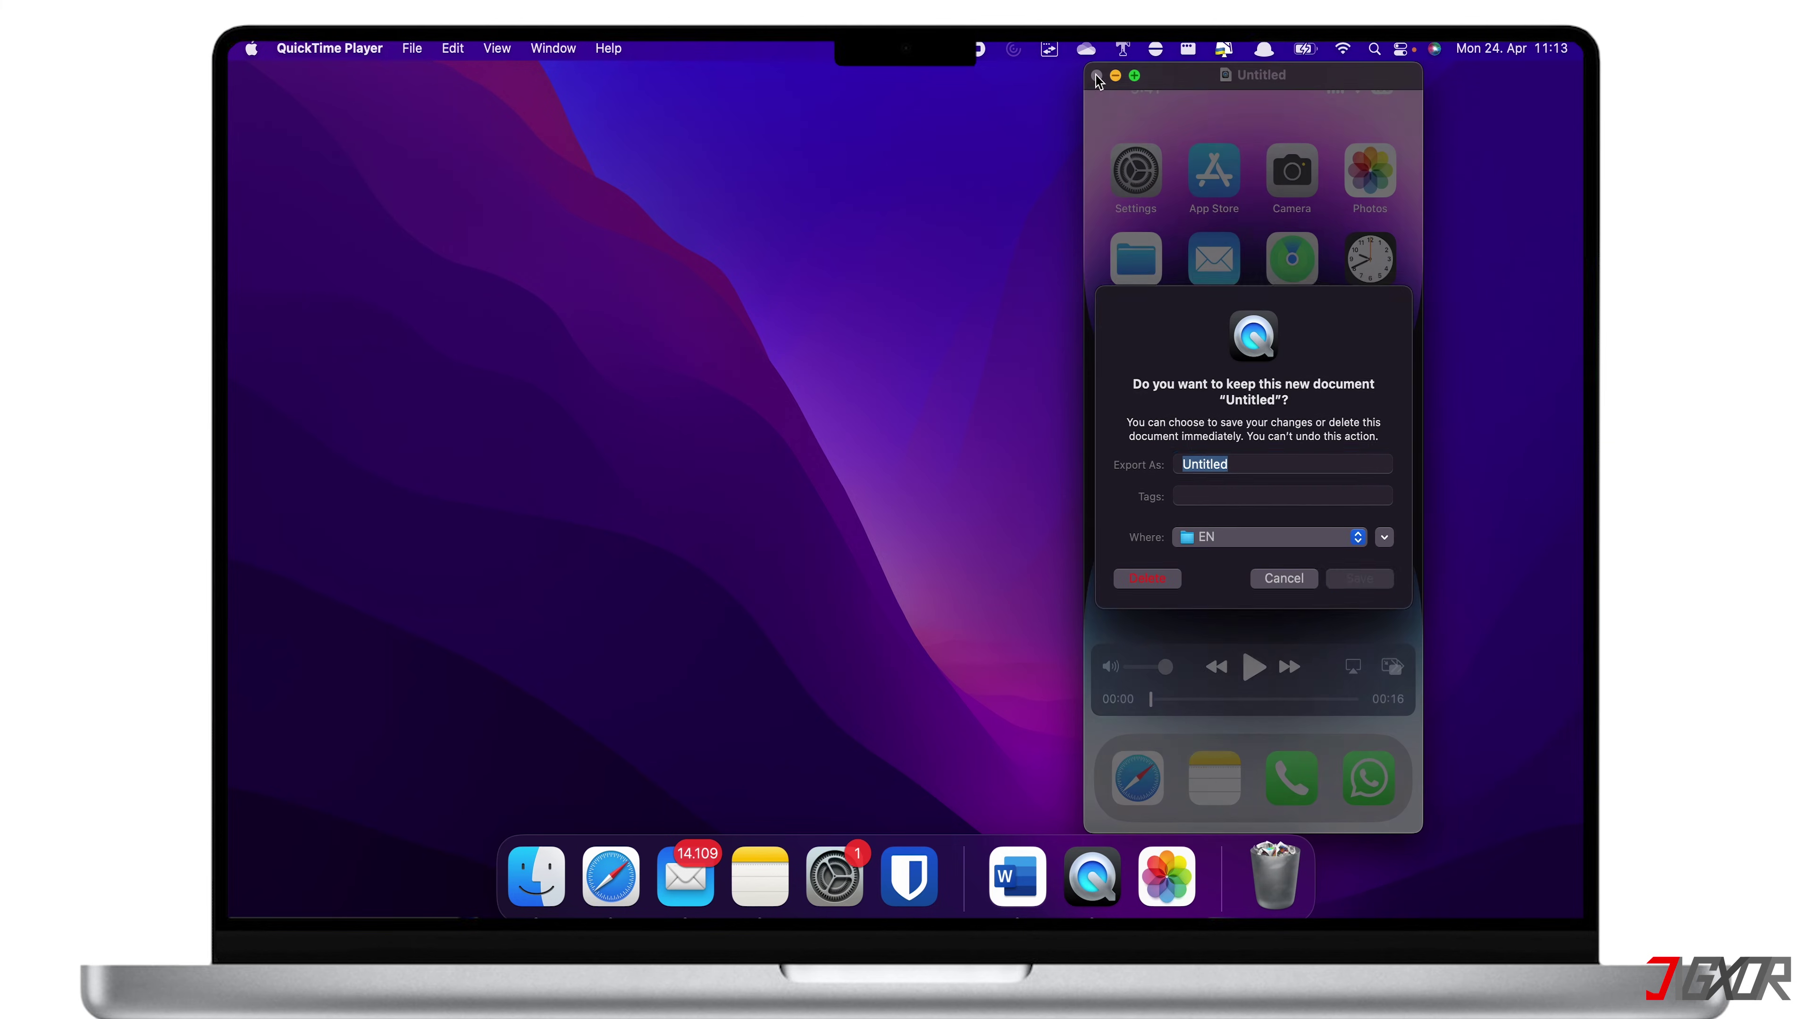